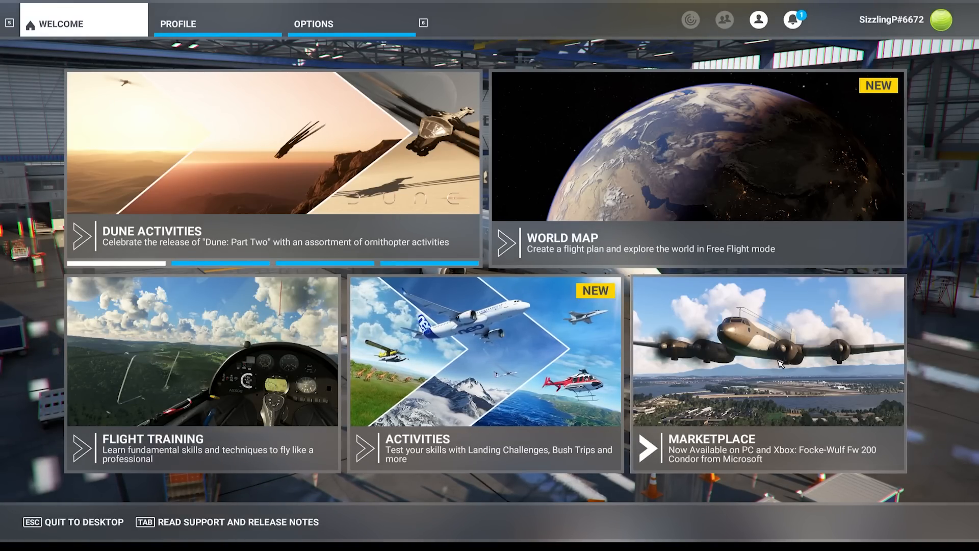
Step: Browse the Marketplace World section to the World Update XVIII: Germany, Austria, and Switzerland page
click(767, 349)
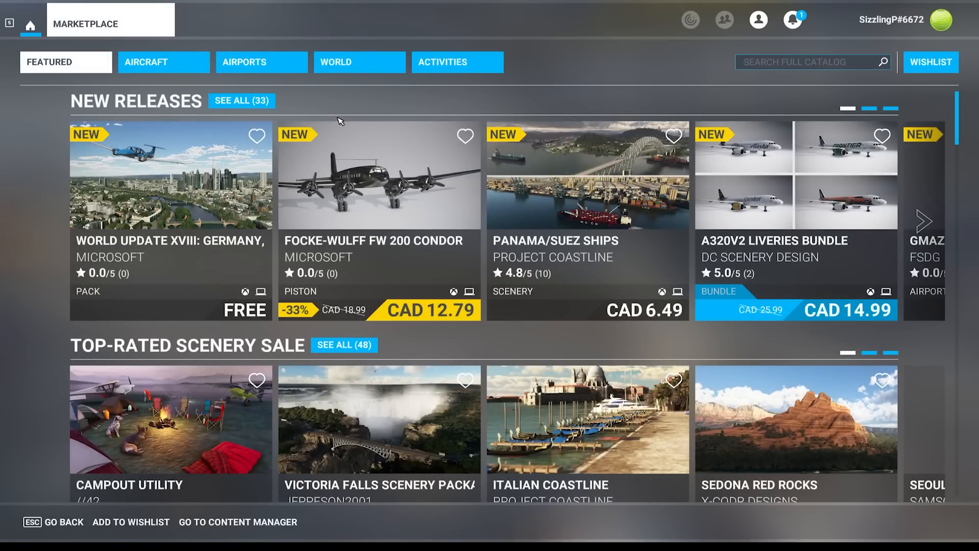
click(335, 62)
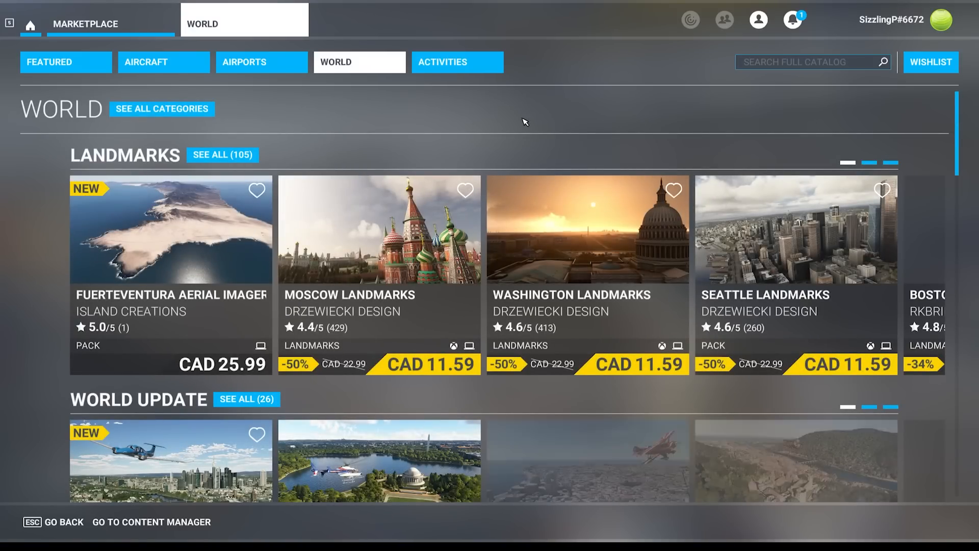
scroll(down, 3)
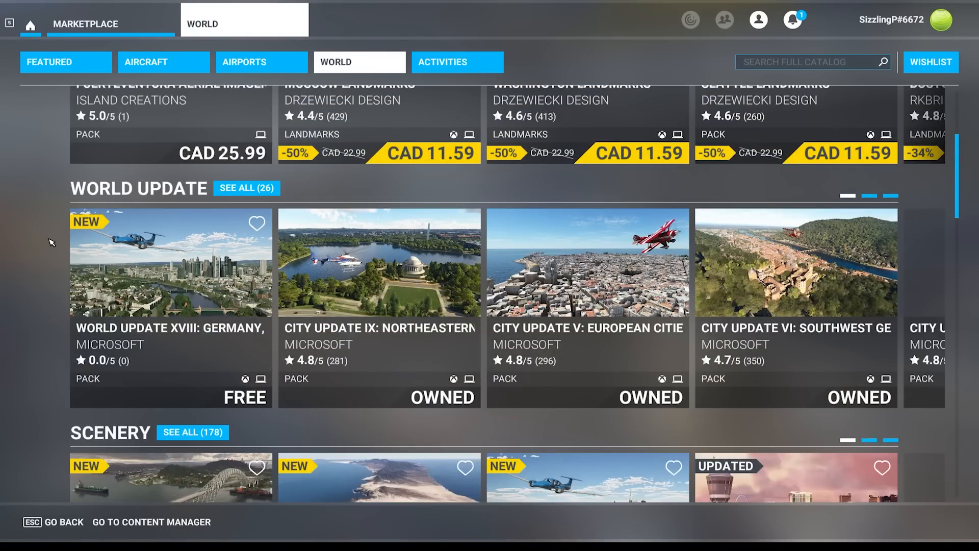
click(170, 262)
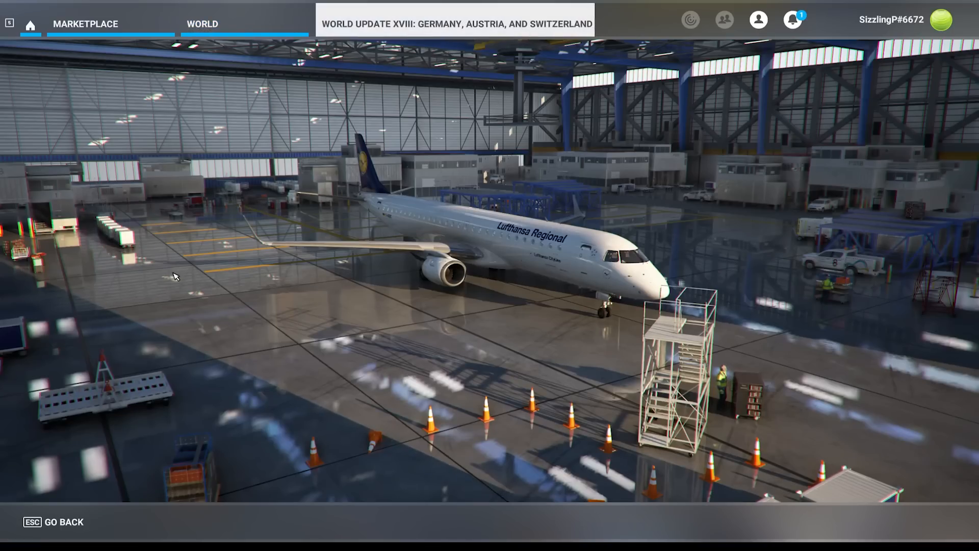
click(455, 23)
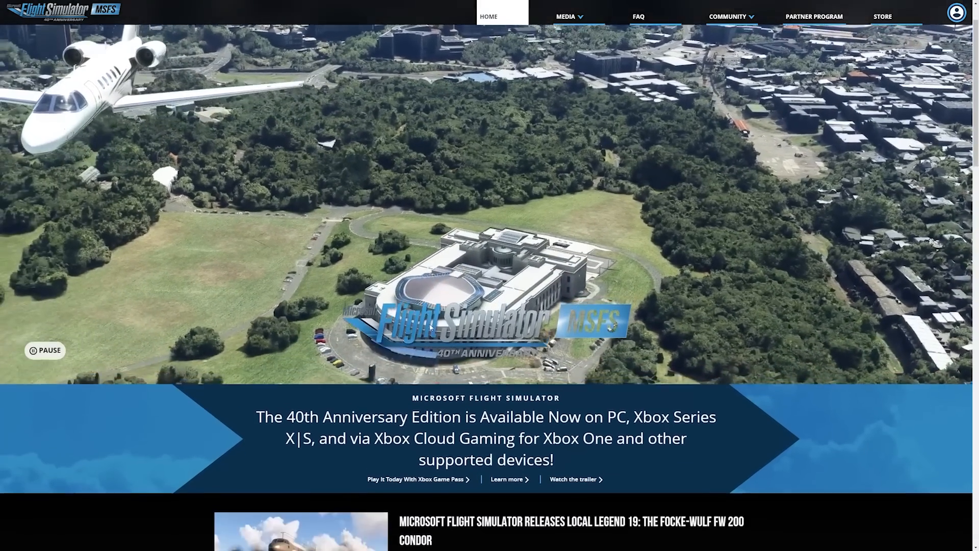
Step: Scroll the flightsimulator.com news and open the World Update XVIII release article
scroll(down, 3)
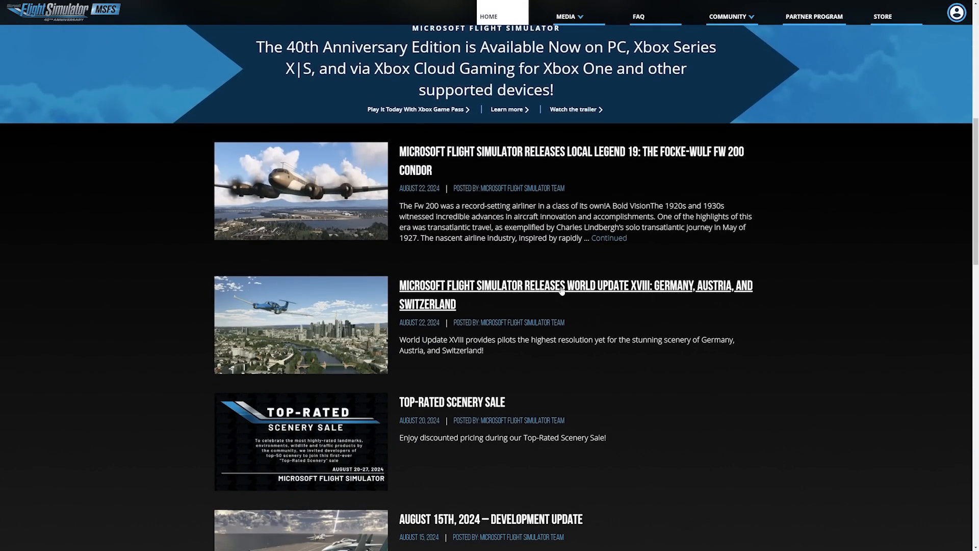
click(574, 286)
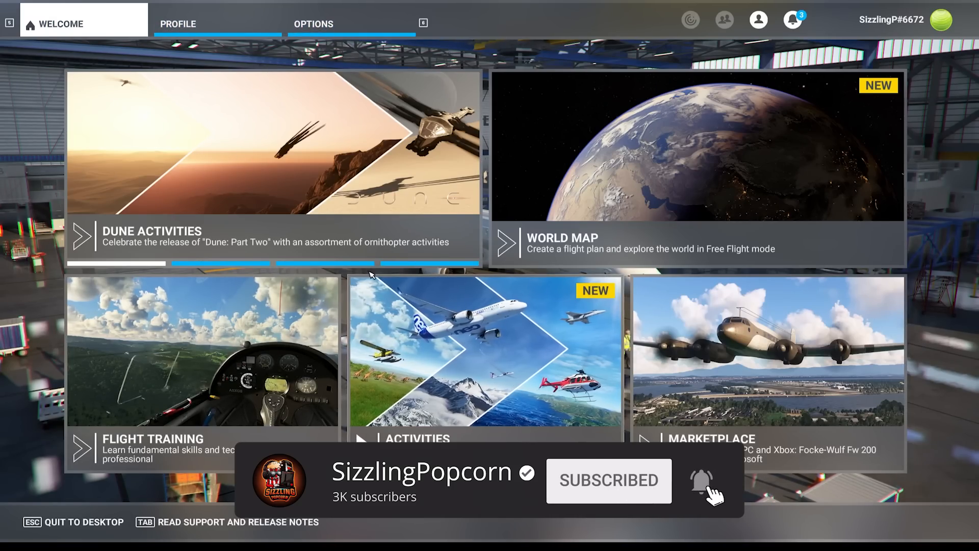
Step: Search the Content Manager for 'munich' and select the Microsoft EDDM Munich Airport package
click(177, 24)
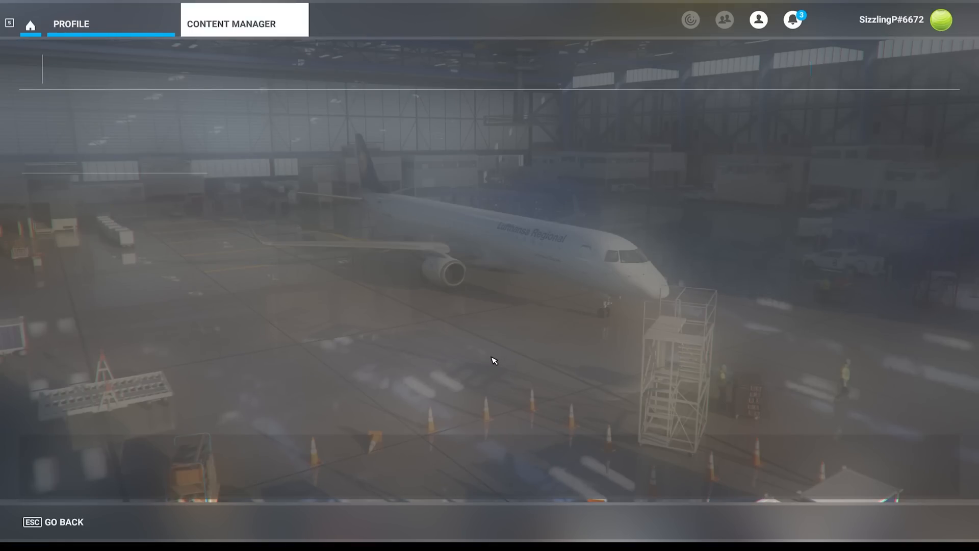
click(231, 23)
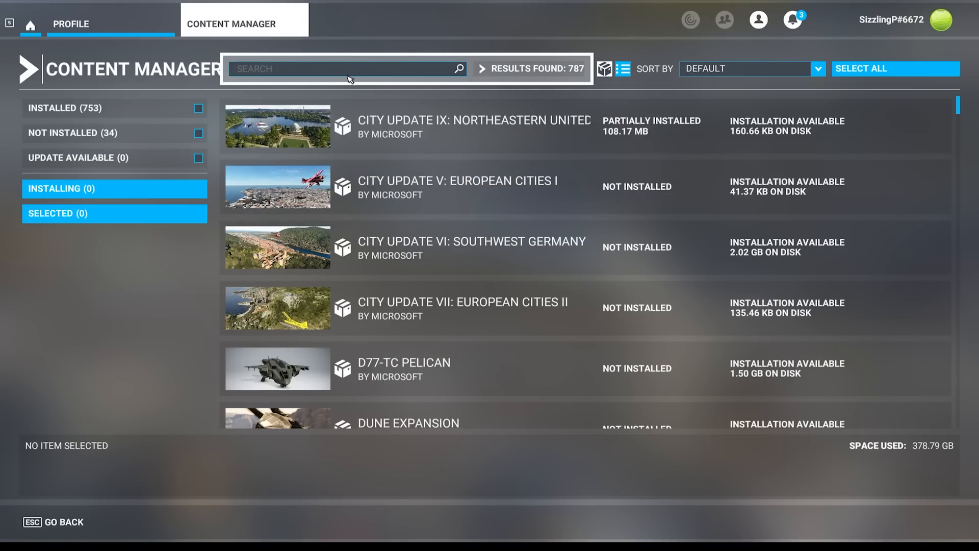
text(s)
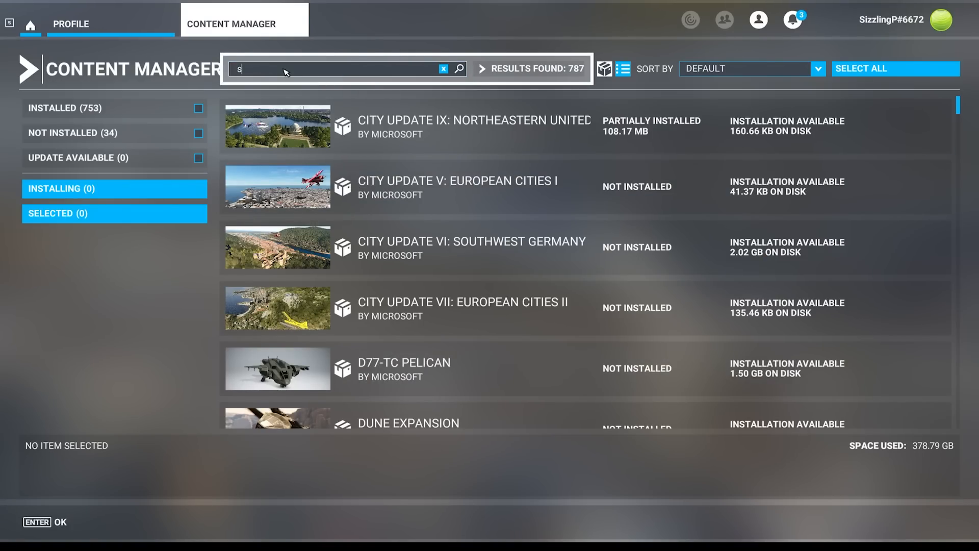
text(al)
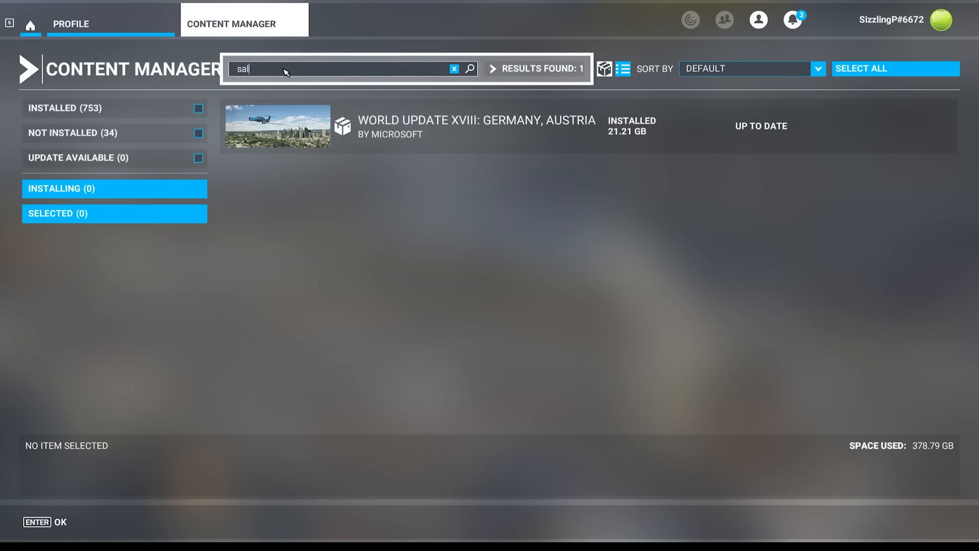
click(453, 69)
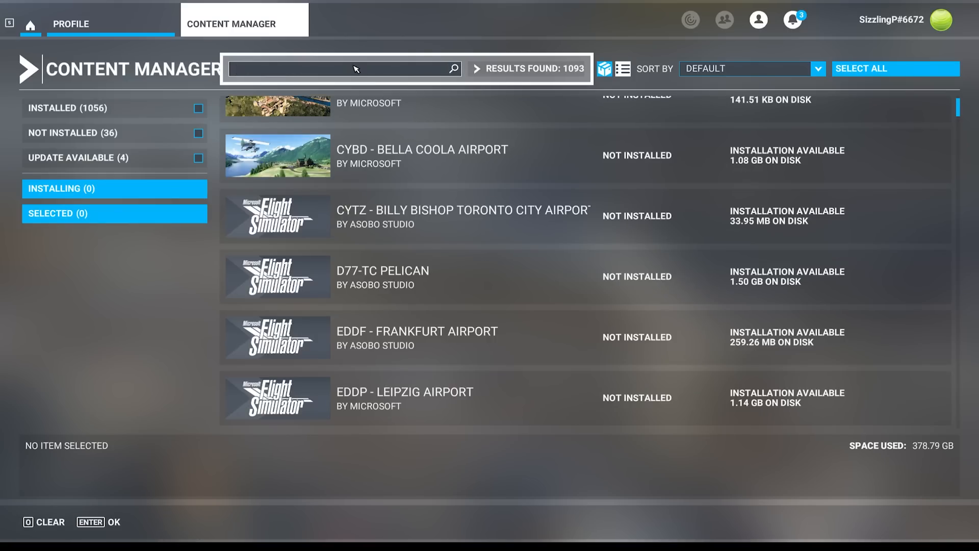
text(munich)
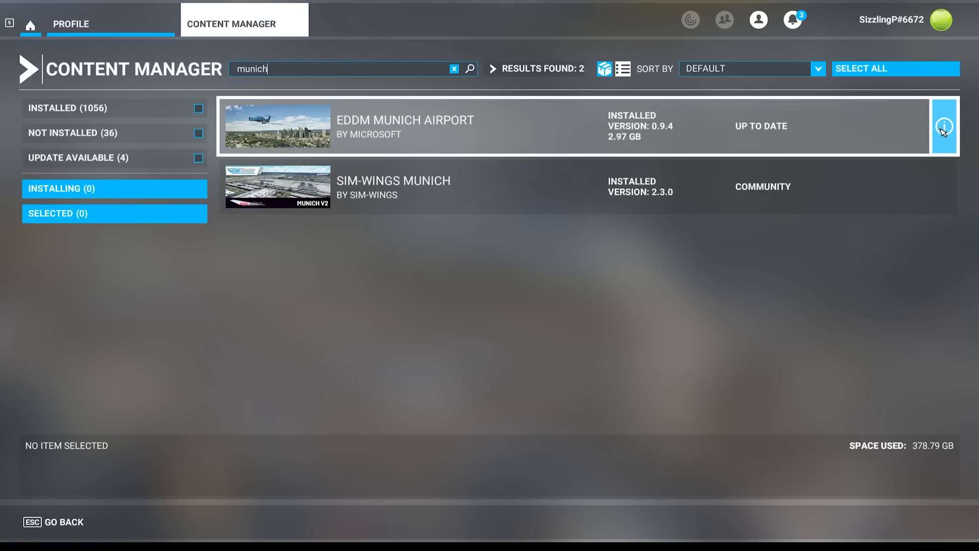
click(942, 124)
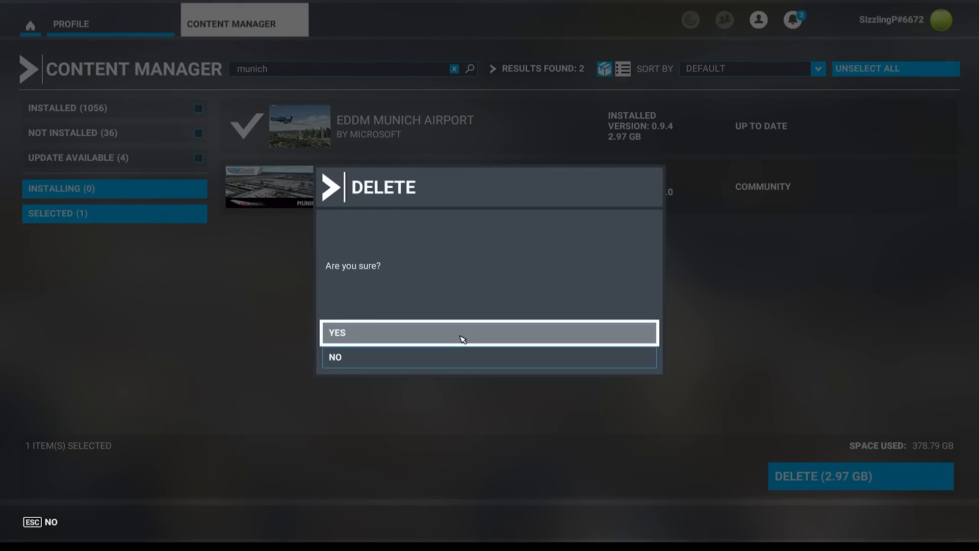
mouse_move(677, 283)
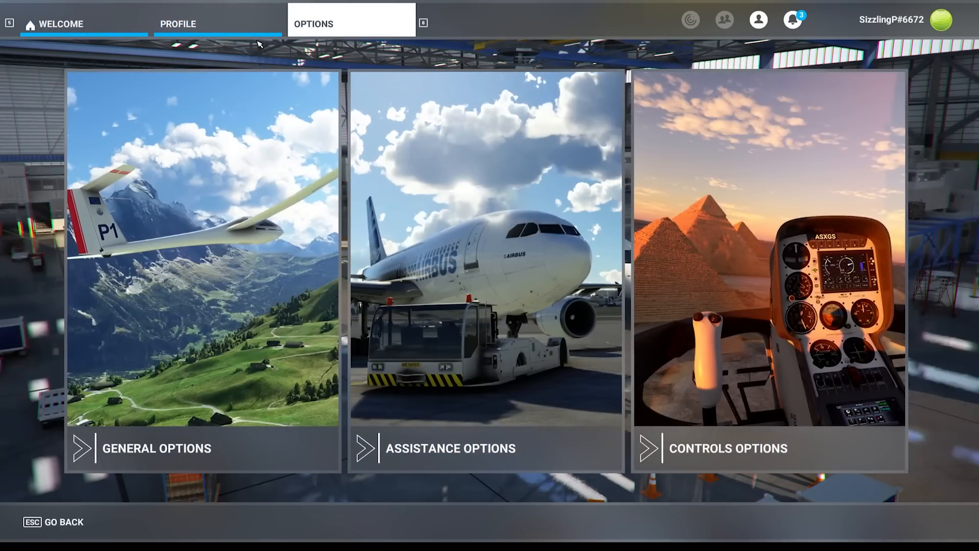
Step: Delete the rolling cache file in General Options > Data > Rolling Cache Settings
click(156, 447)
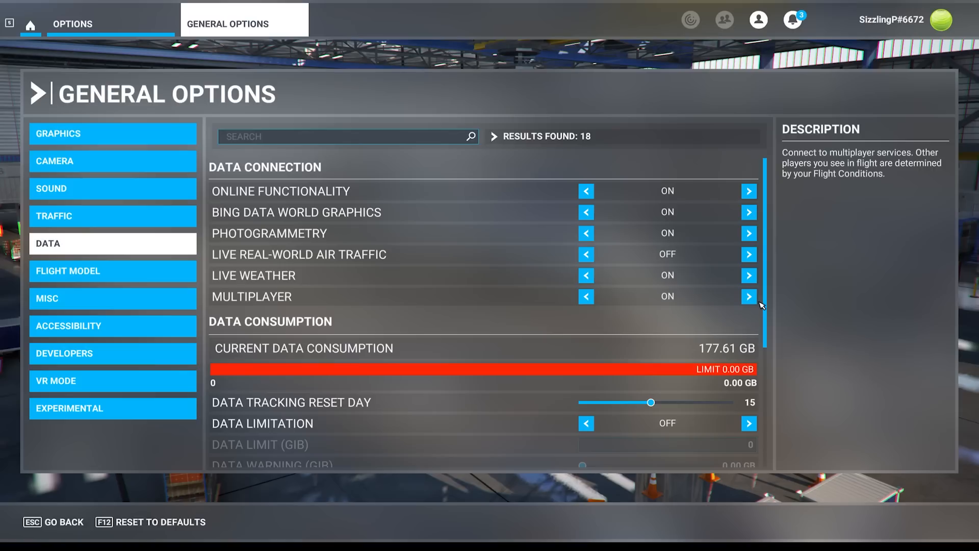
scroll(down, 3)
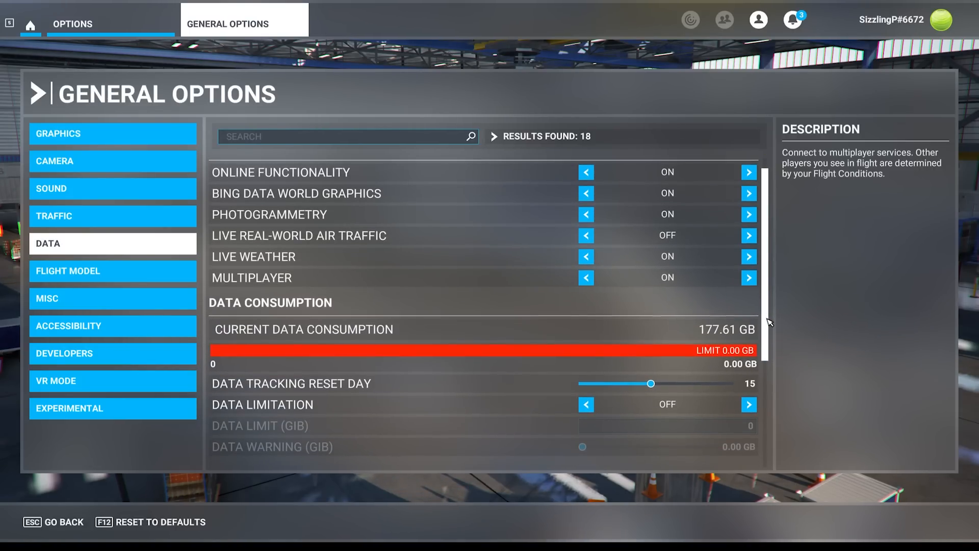
scroll(down, 3)
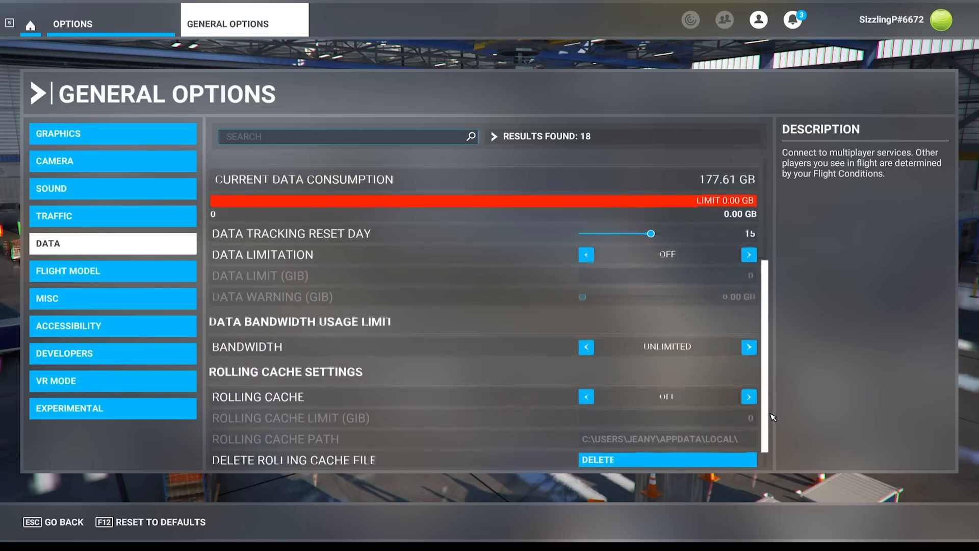
scroll(down, 3)
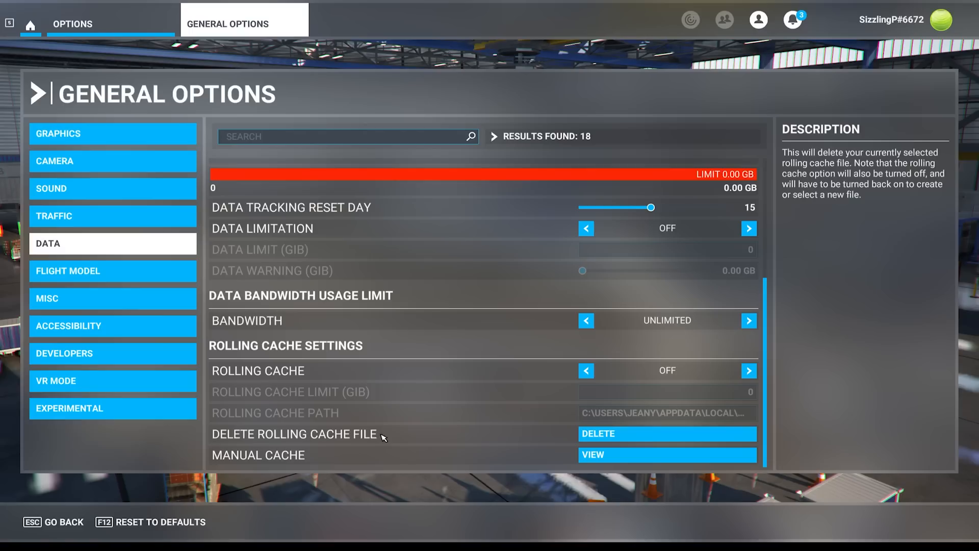
click(665, 433)
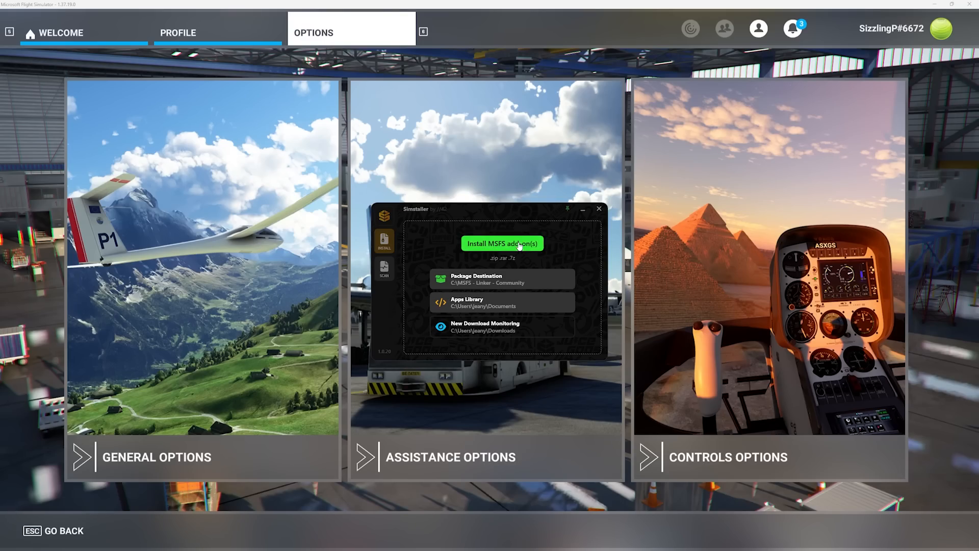
Step: Configure the Simstaller VFS report with 'Exclude self overrides' kept and start the scan
click(384, 267)
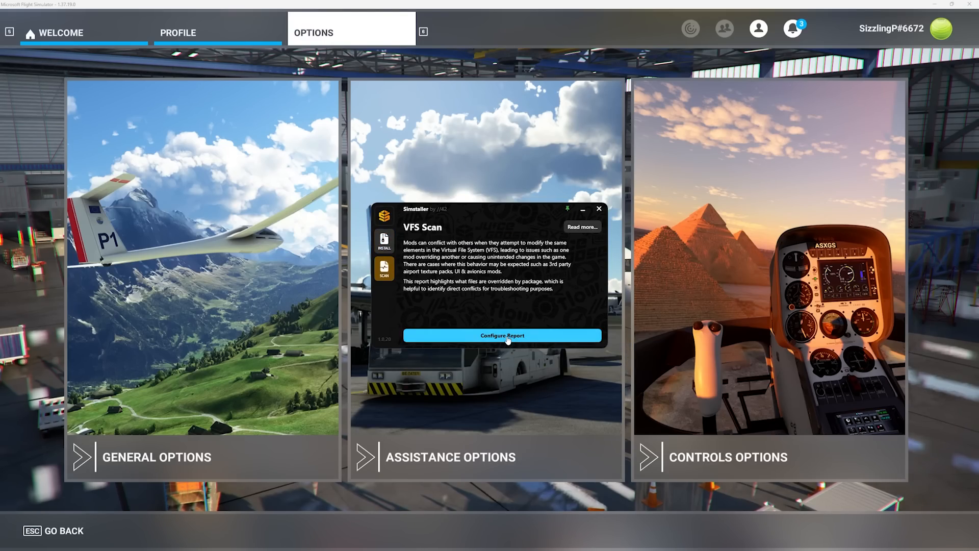
click(502, 335)
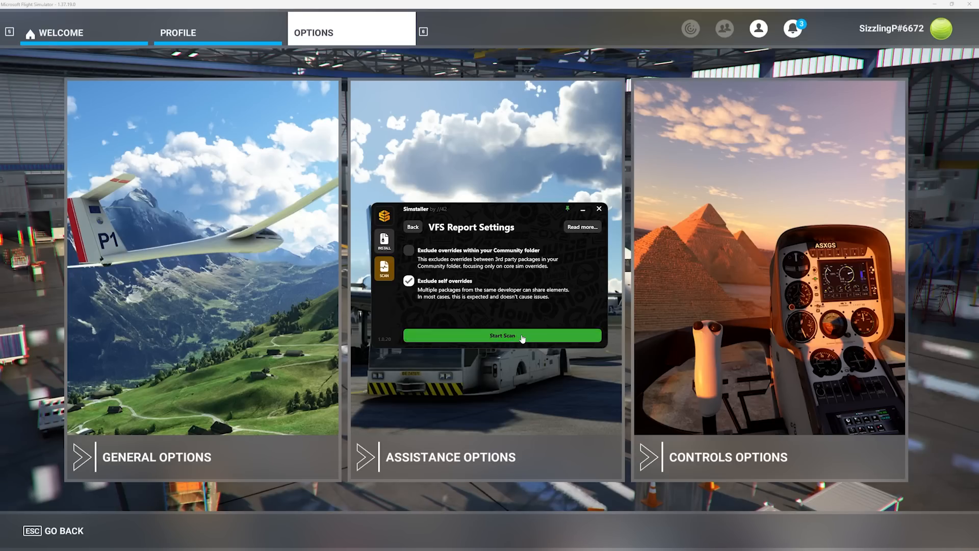
click(501, 335)
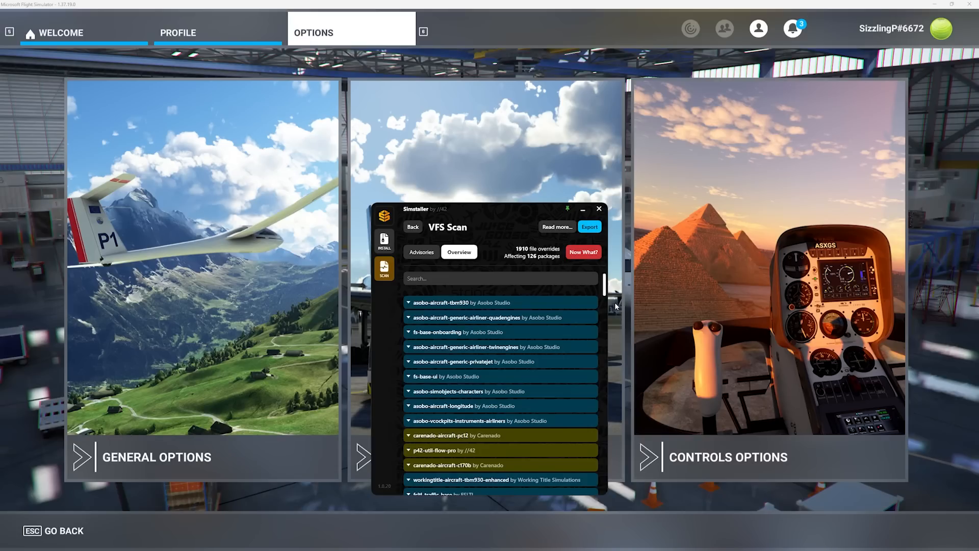
Step: Scroll the VFS Scan Overview to its end and expand the red pmdg-aircraft-737 failure entry
scroll(down, 3)
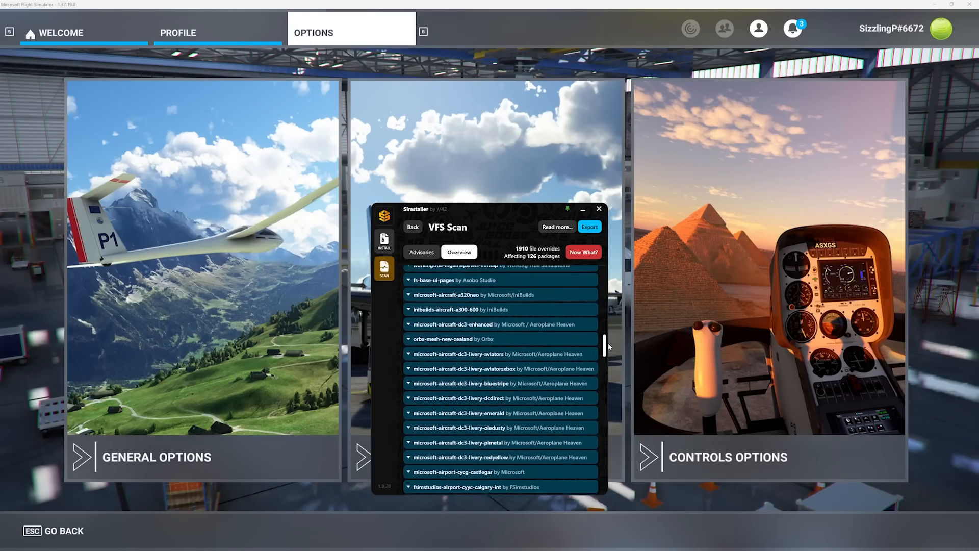
scroll(down, 3)
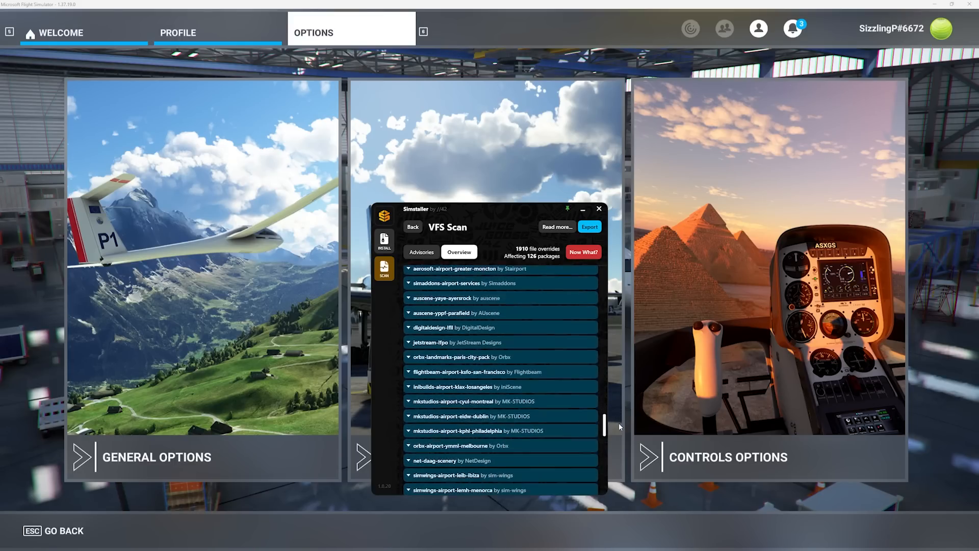
scroll(down, 3)
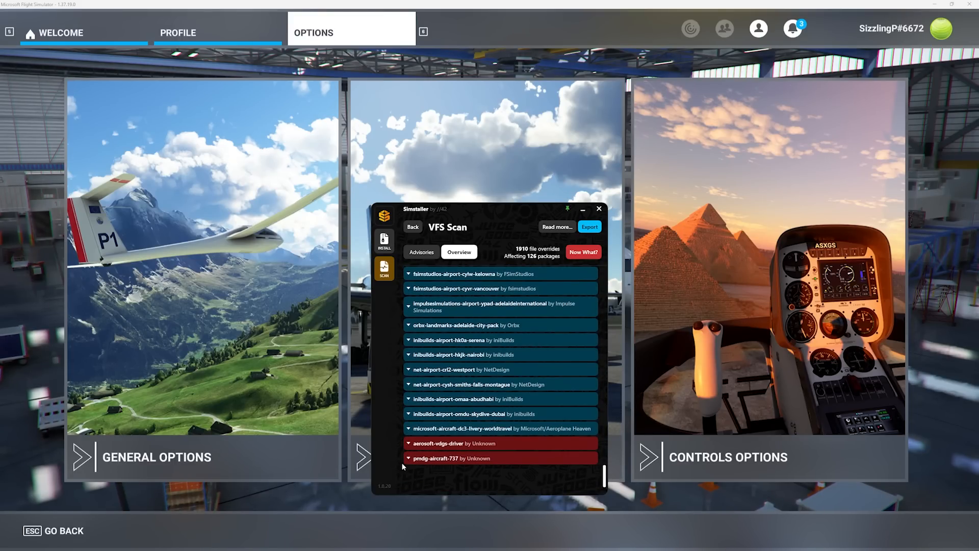
click(408, 458)
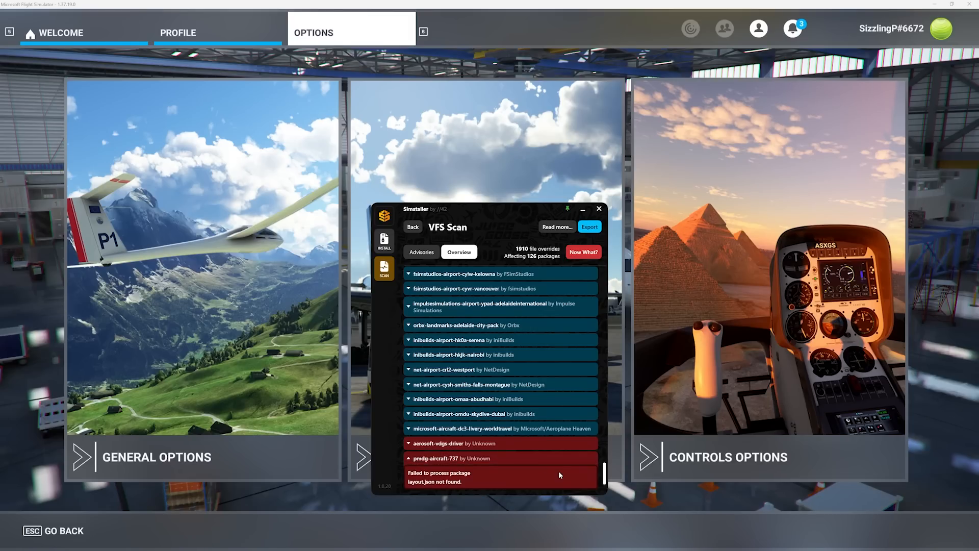
mouse_move(406, 470)
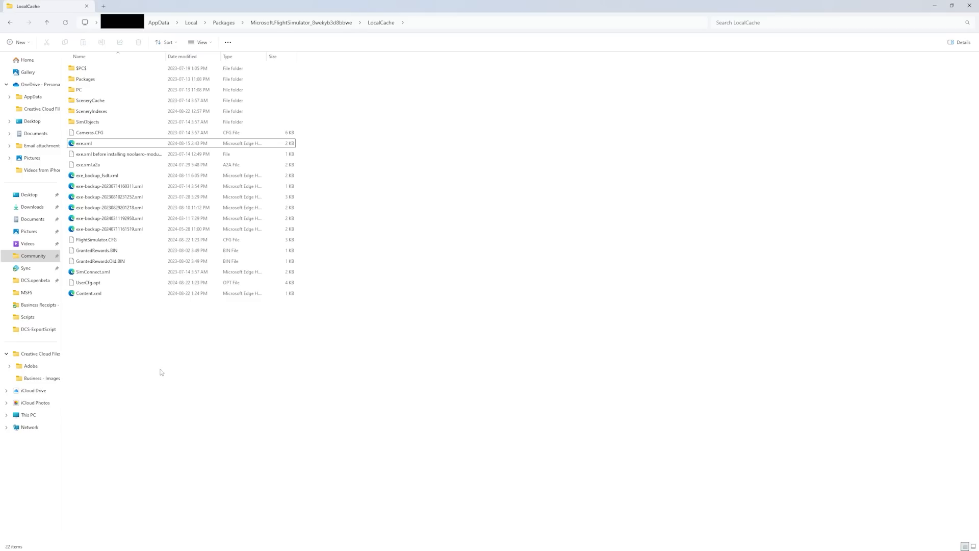
Step: Delete Content.xml from LocalCache and open the SceneryIndexes folder
click(88, 293)
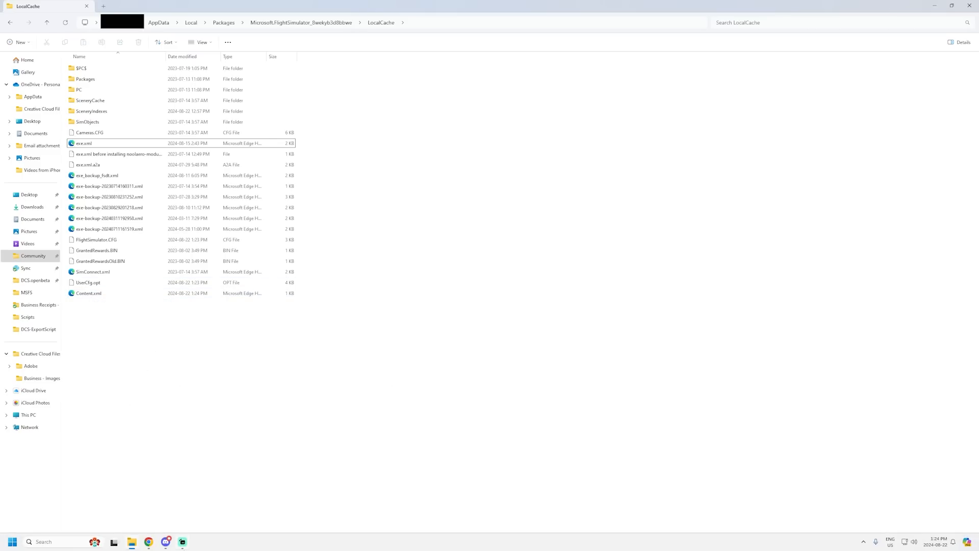
click(88, 292)
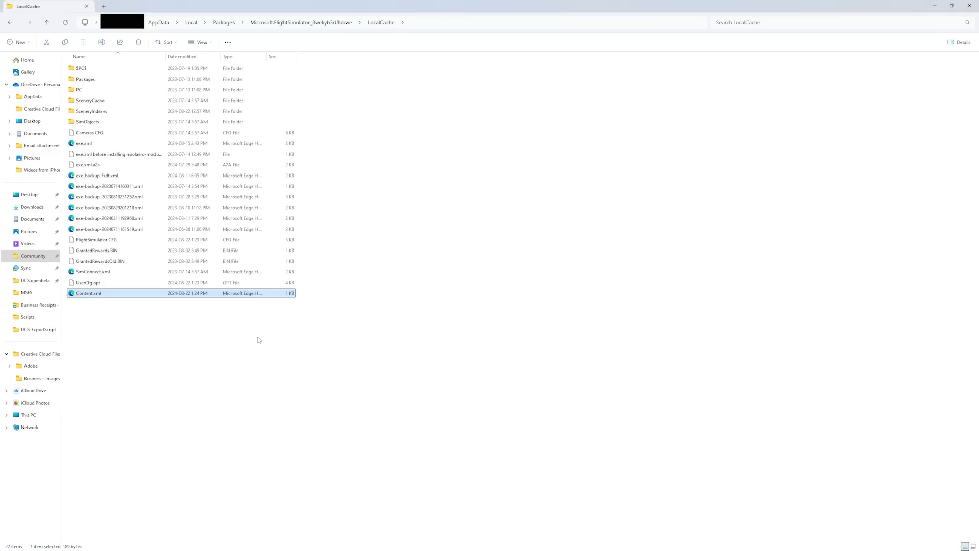
key(Delete)
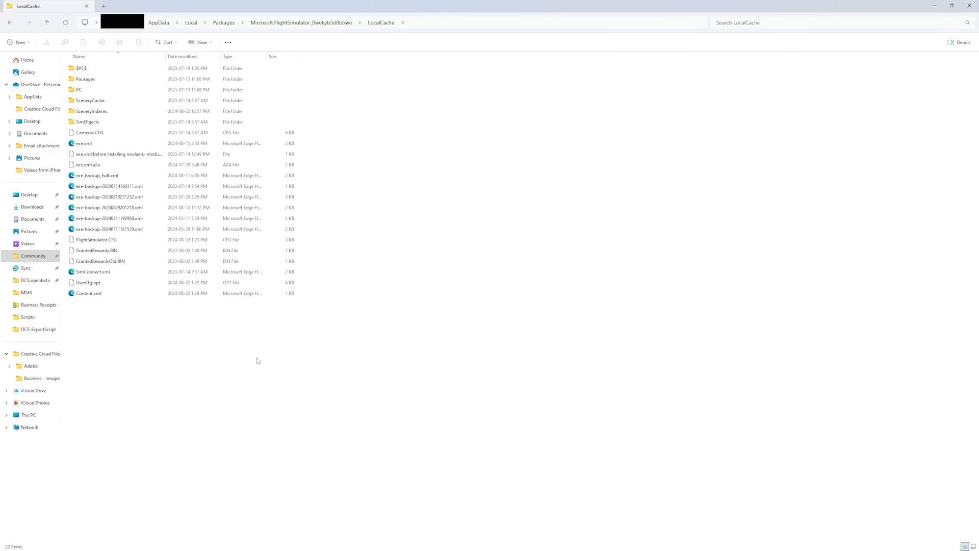
mouse_move(418, 36)
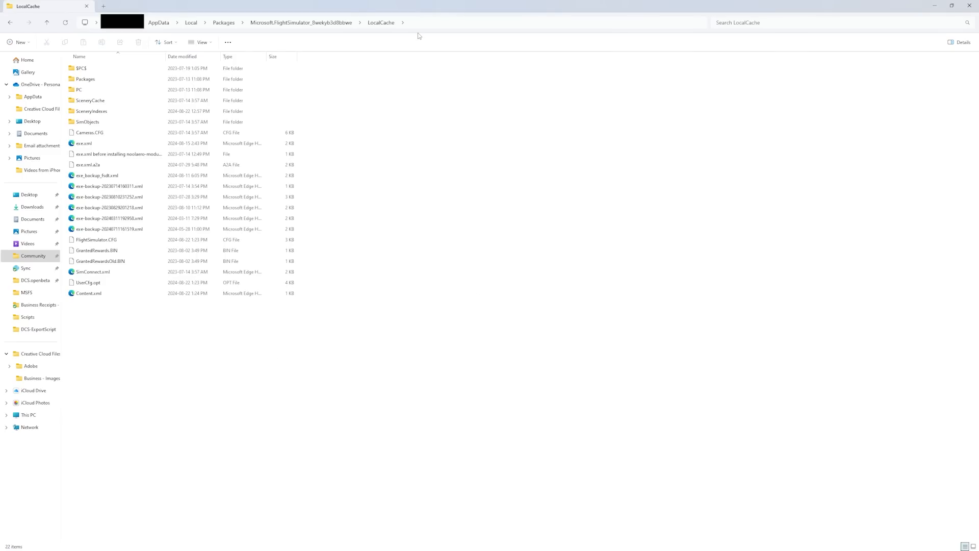
click(85, 143)
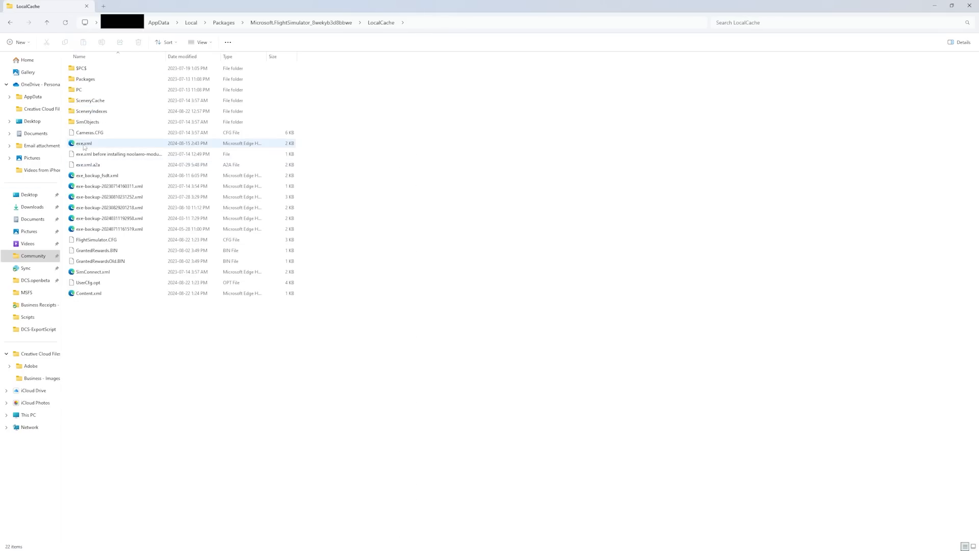
double_click(91, 101)
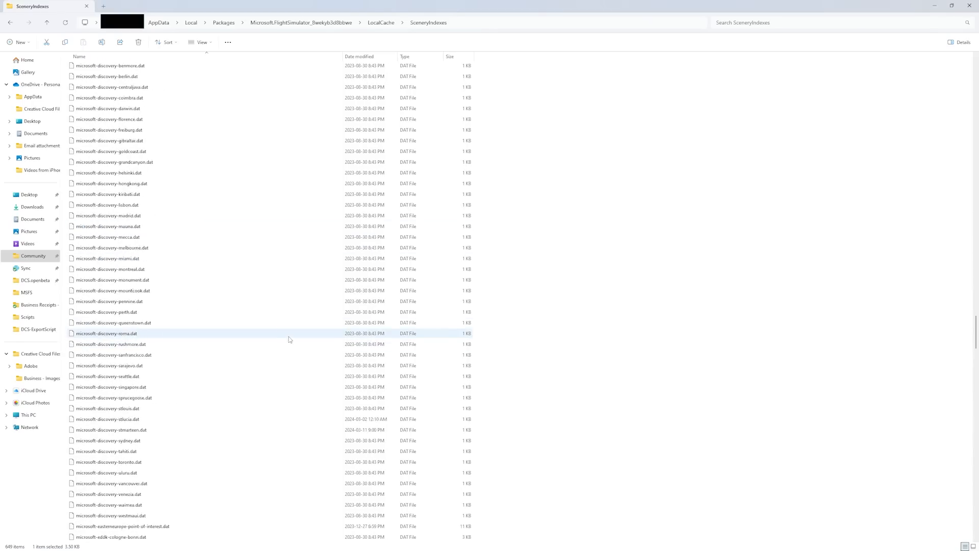
Step: Select all .dat files in SceneryIndexes for deletion
scroll(down, 3)
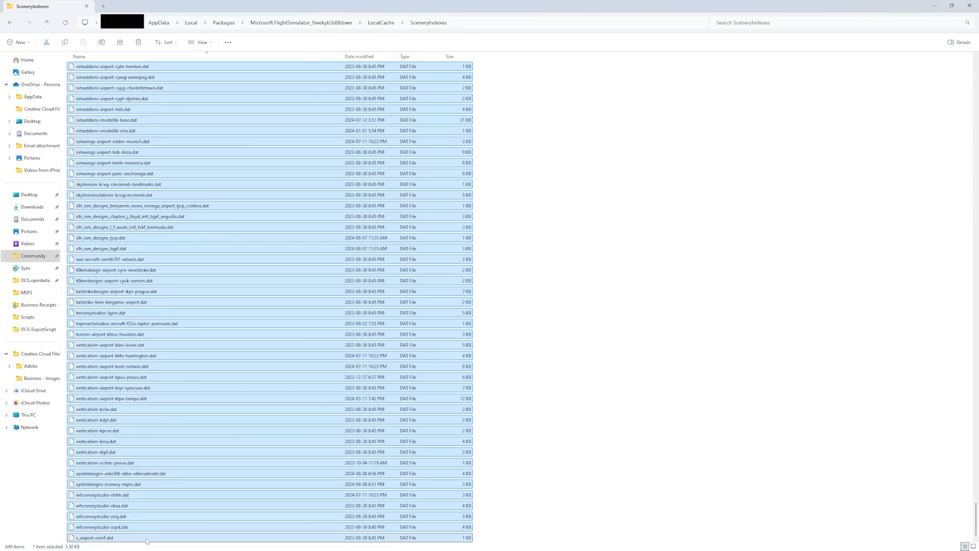
key(ctrl+a)
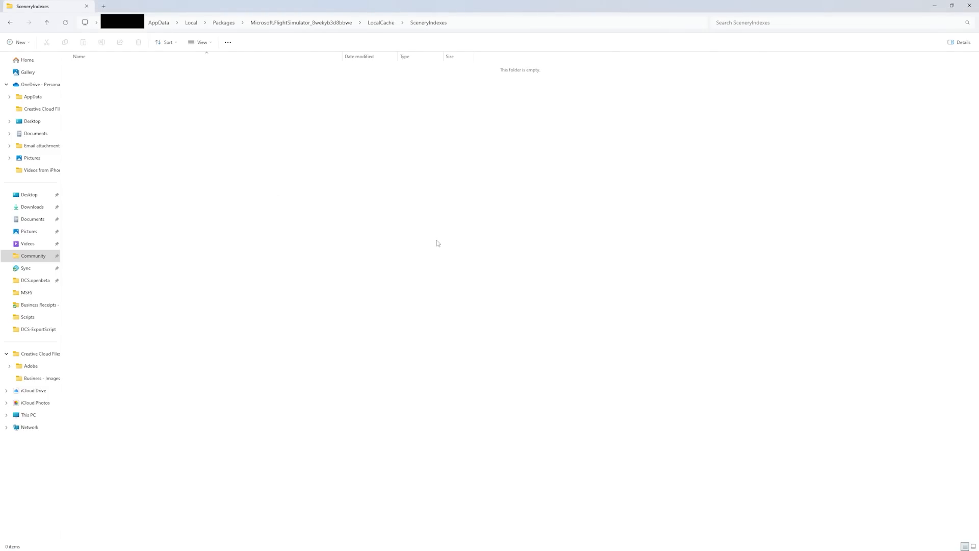
mouse_move(394, 34)
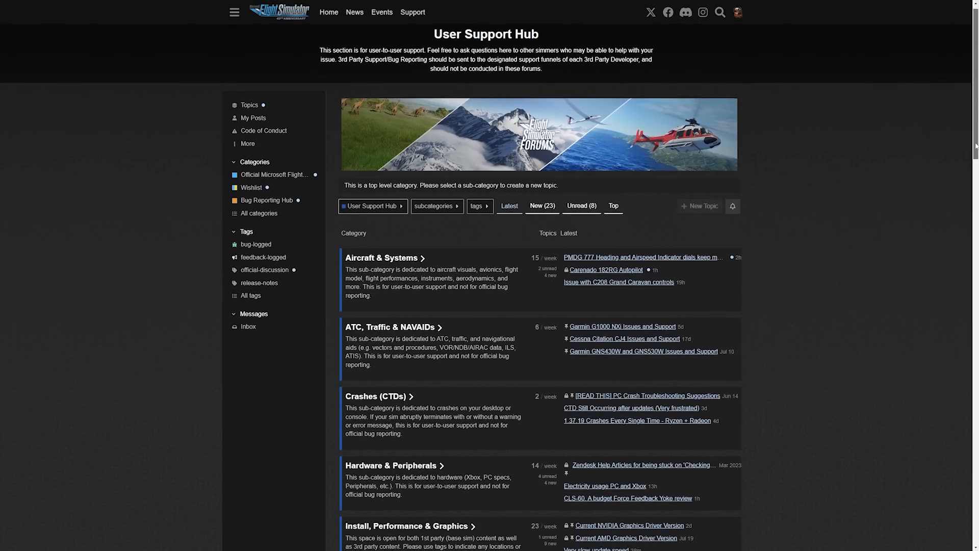
Step: Scroll through the User Support Hub sub-categories such as Crashes, Scenery & Airports and SDK
scroll(down, 3)
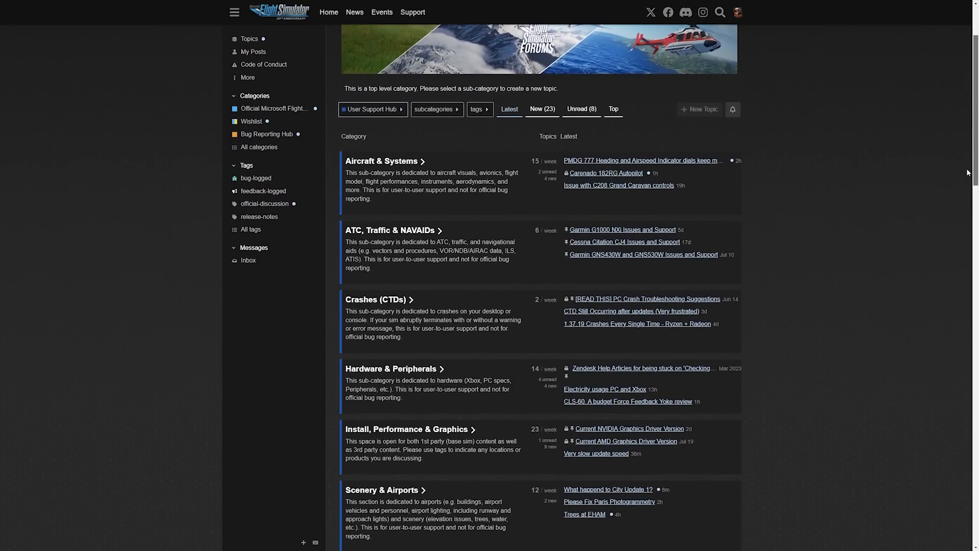
scroll(down, 3)
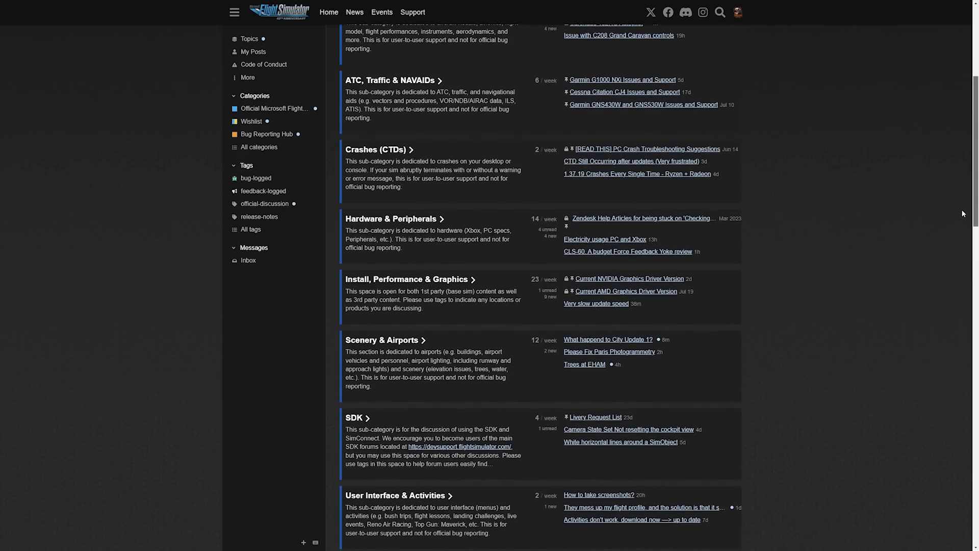
scroll(down, 3)
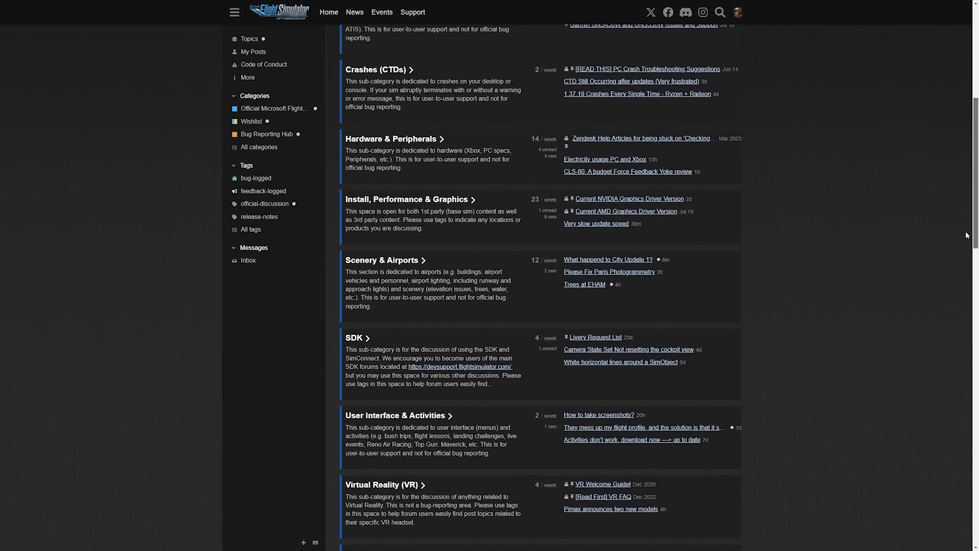